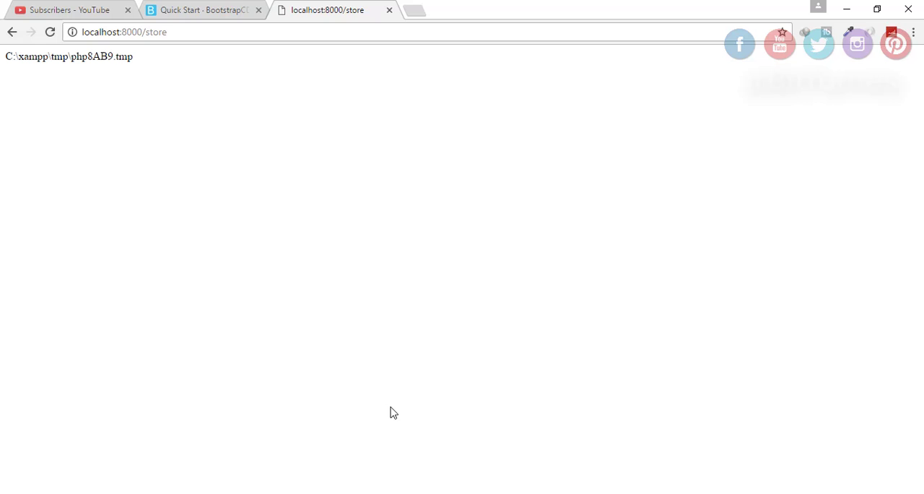
Inspect the temporary file path returned in Chrome before switching back to the controller
double_click(98, 58)
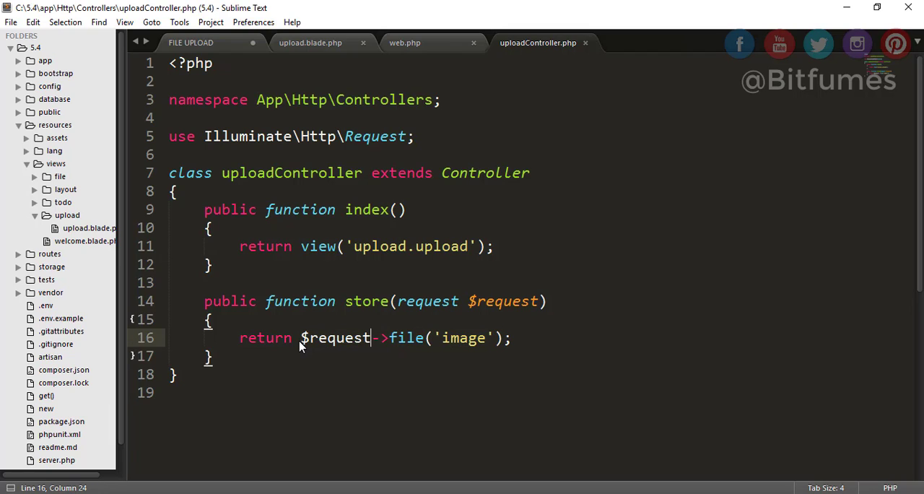
Add $request->image->save('public'); under the return statement in the store method
key(enter)
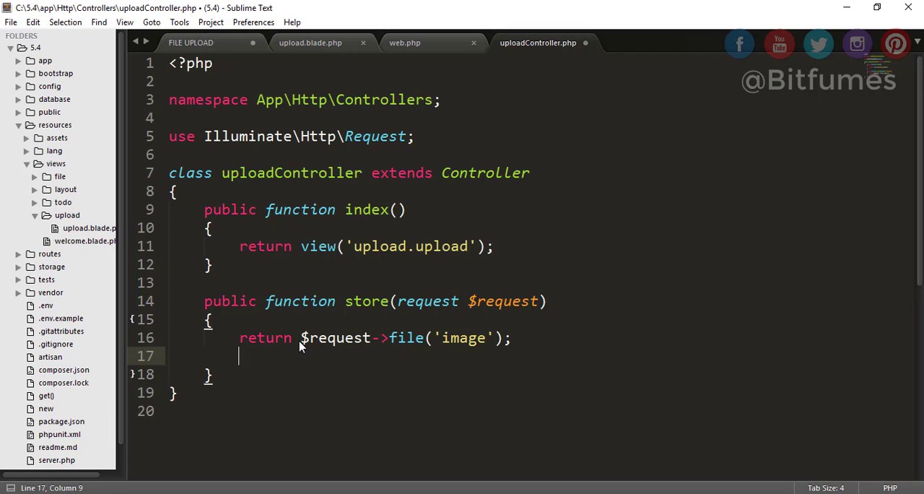
text($request->image)
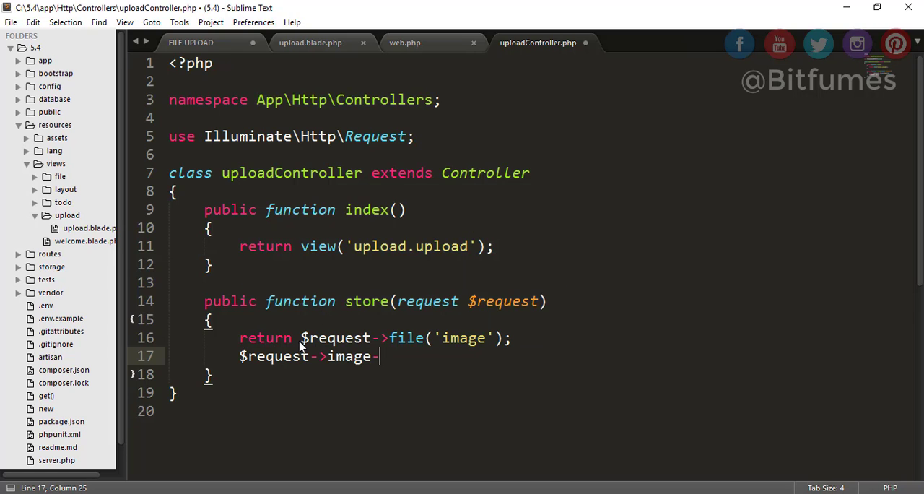
text(->save)
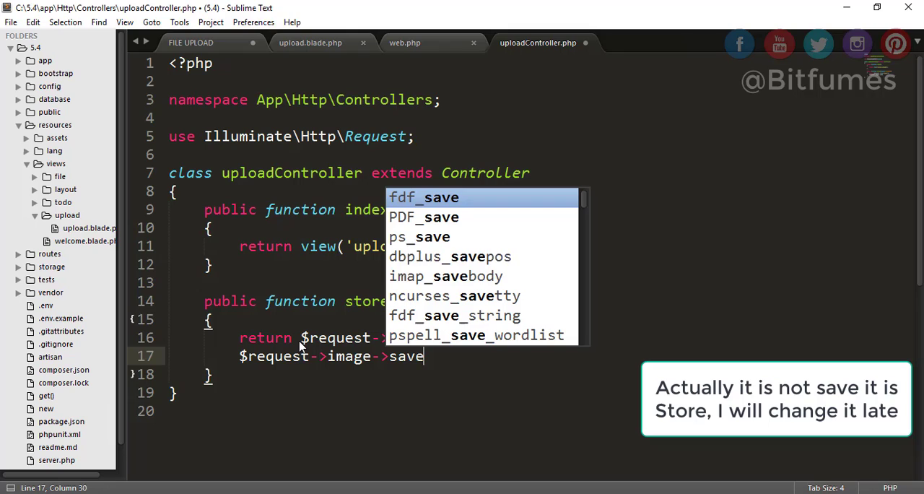
text((')
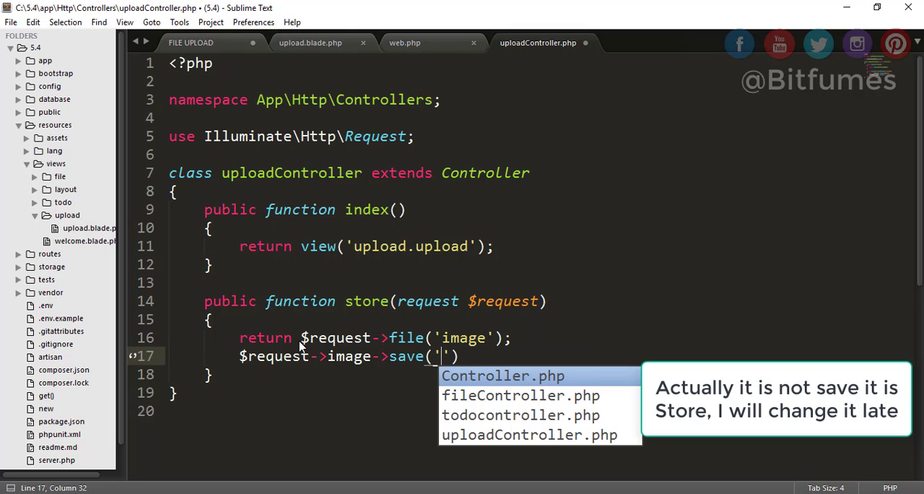
text(public)
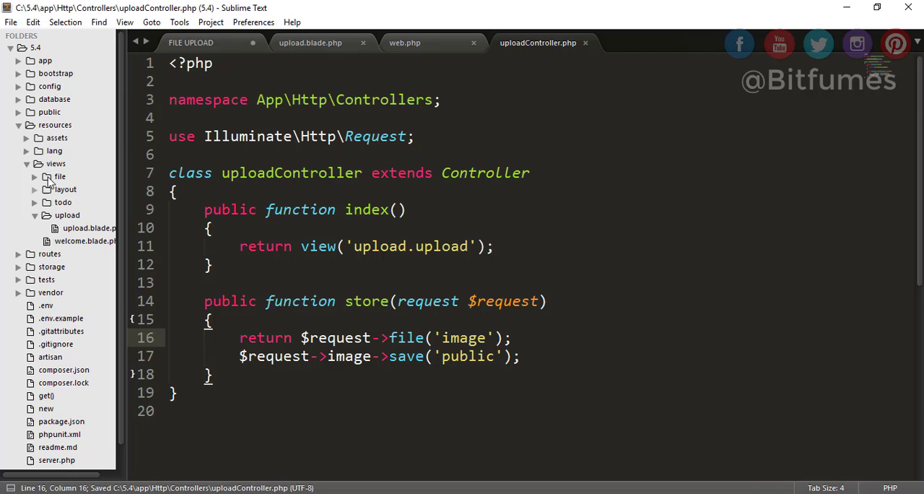
Collapse resources and inspect the public folder in the project tree
click(17, 126)
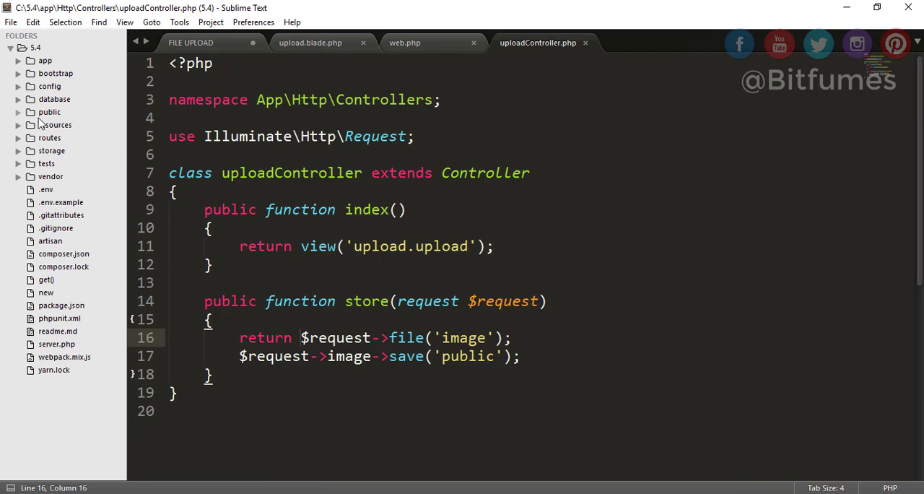
click(47, 112)
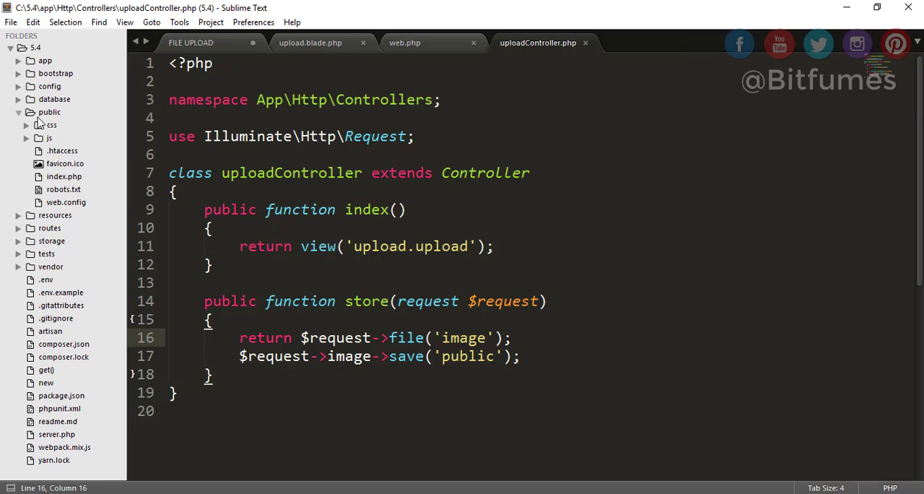
double_click(465, 356)
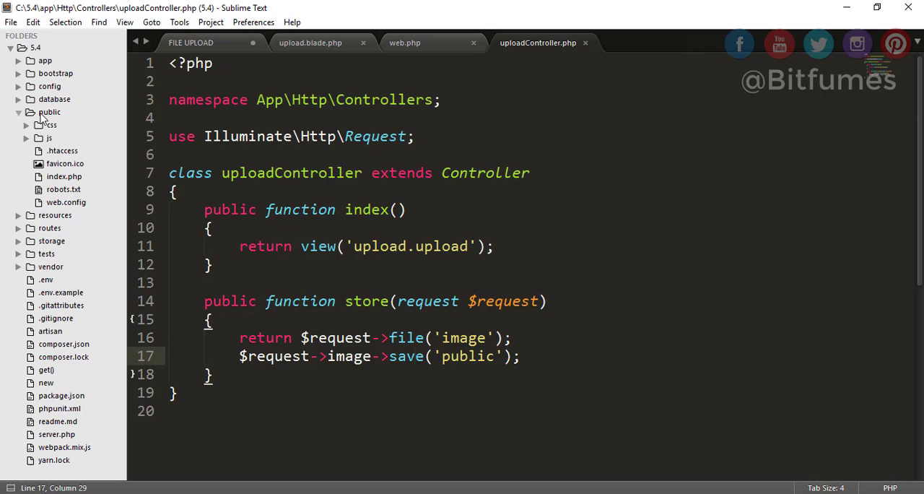
click(19, 113)
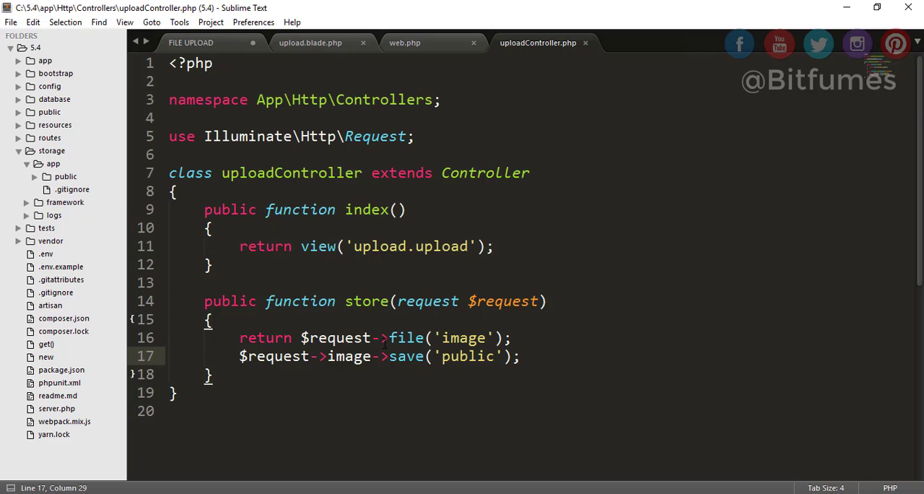
Review the image save line, then expand storage to its app/public folder
drag(319, 355, 488, 374)
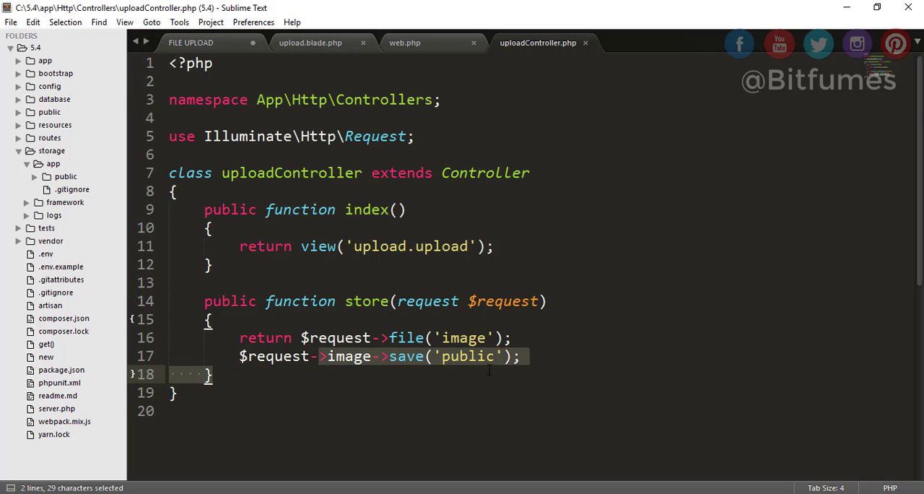
click(409, 357)
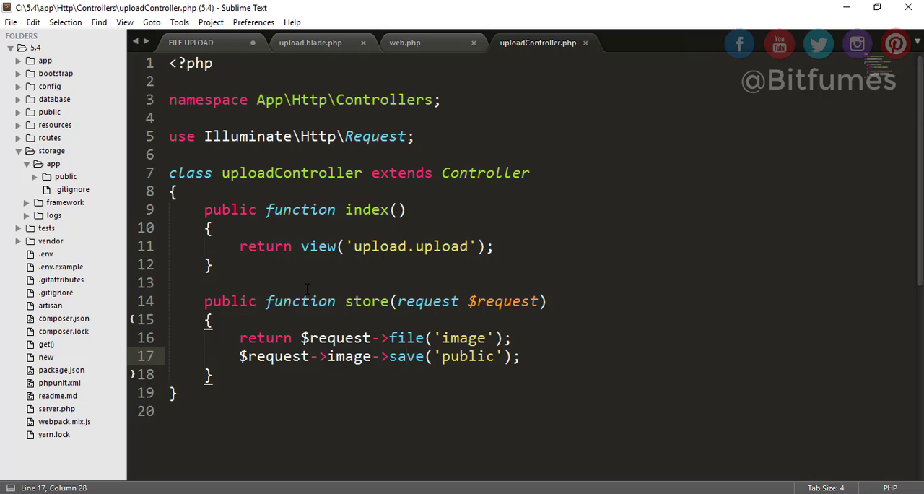
click(65, 177)
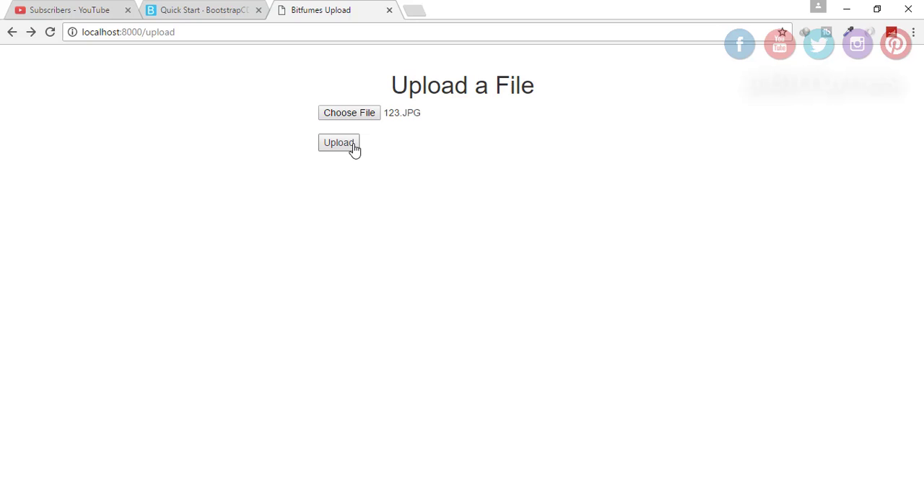
Upload 123.JPG and select the returned public/ random .jpeg file name
click(337, 143)
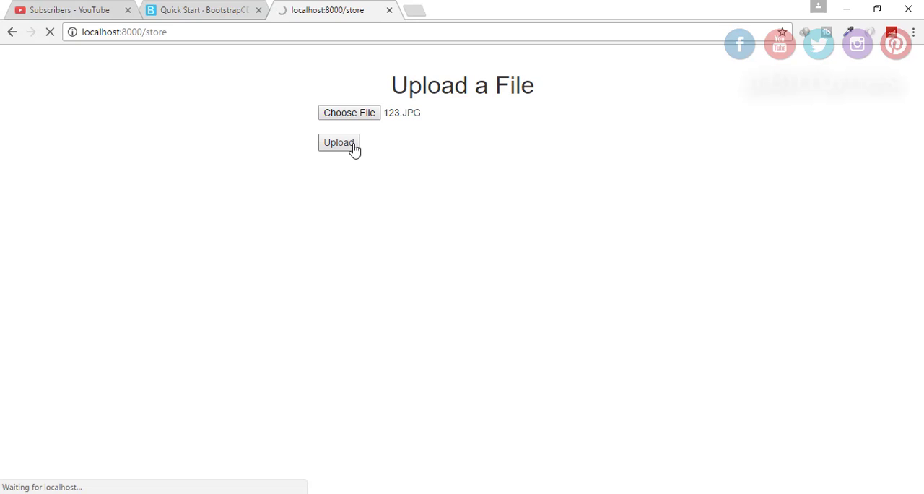
click(338, 143)
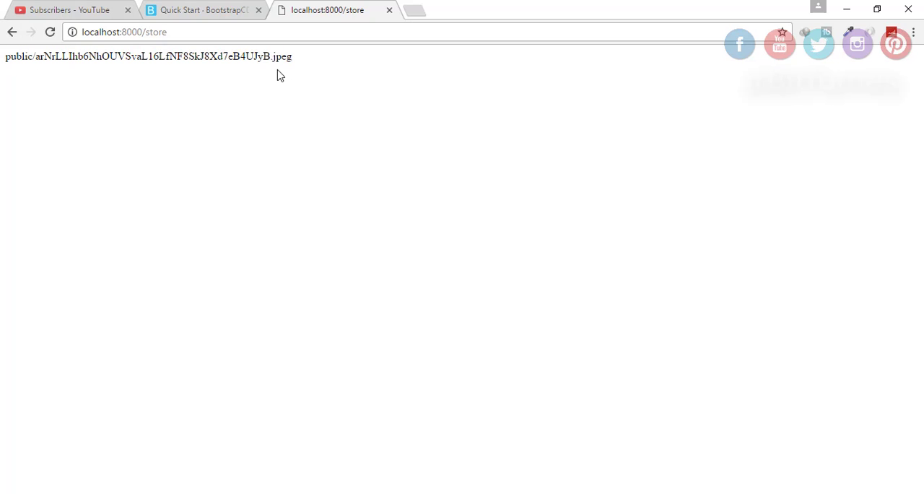
drag(49, 57, 240, 56)
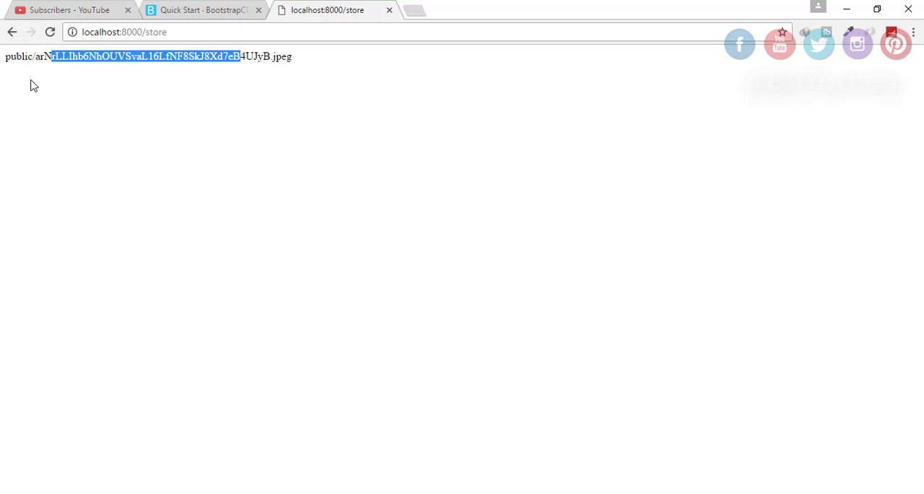
click(300, 323)
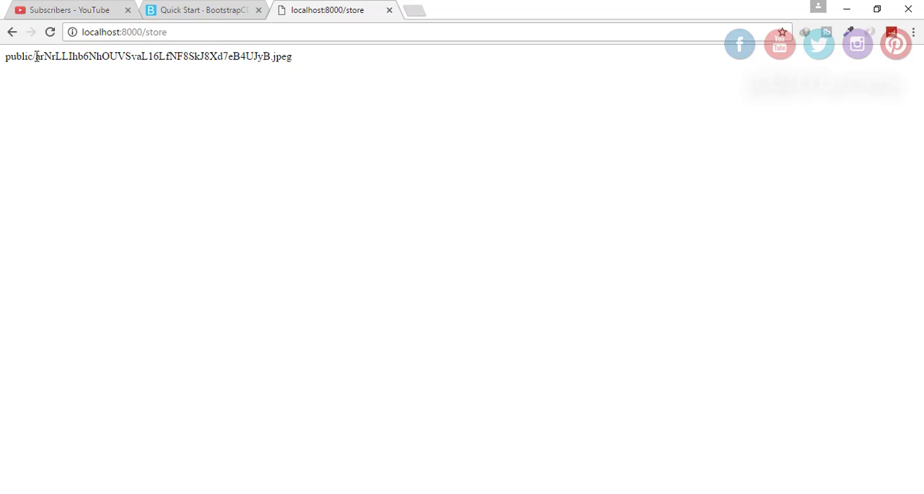
double_click(45, 56)
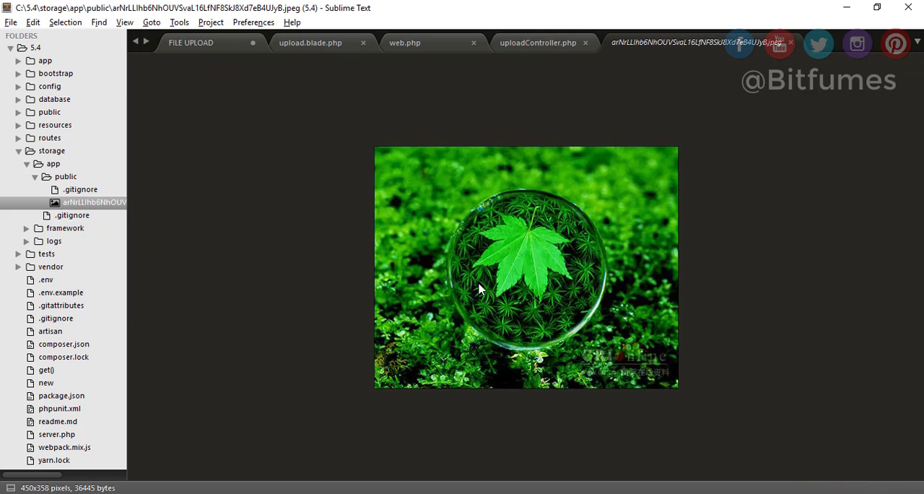
Make the controller return the image stored to public instead of the file, and save
click(540, 43)
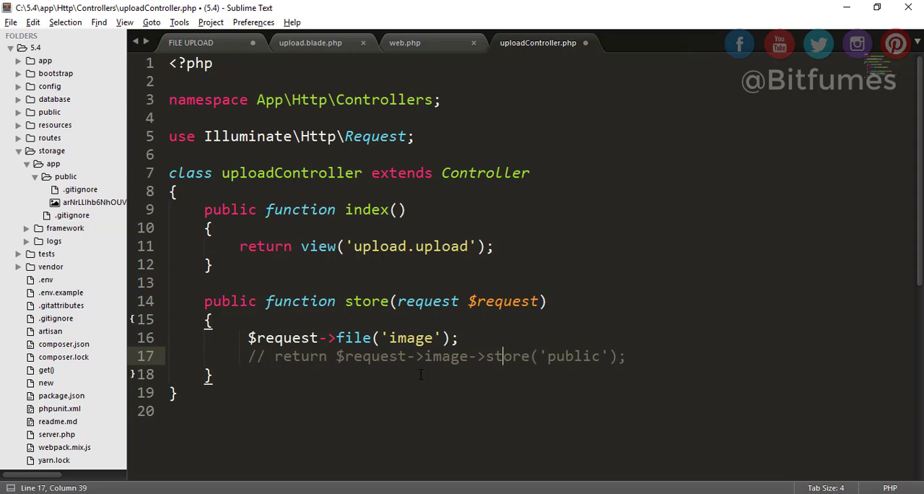
key(ctrl+s)
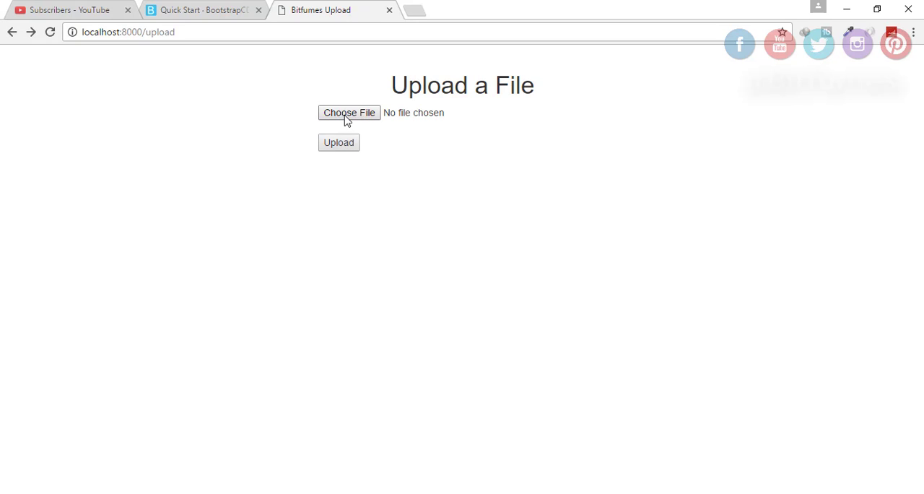
mouse_move(349, 146)
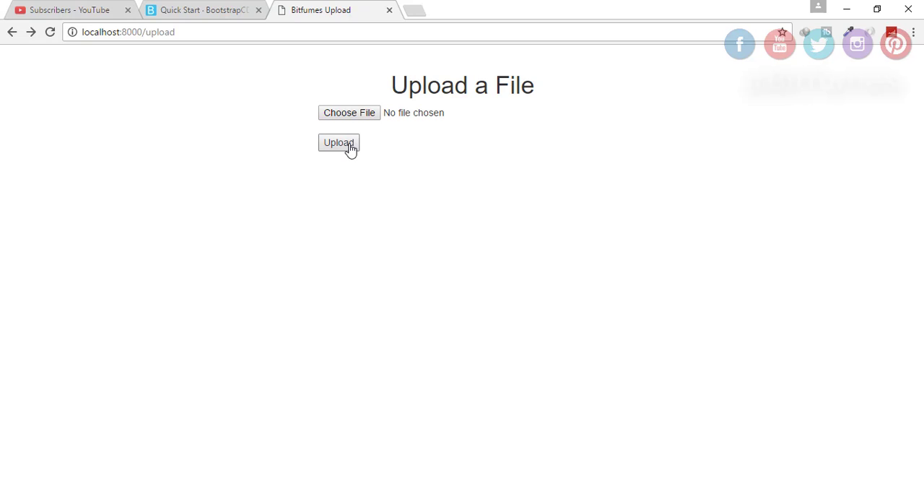
Submit the upload form with no file, producing 'Call to a member function store() on null'
click(338, 143)
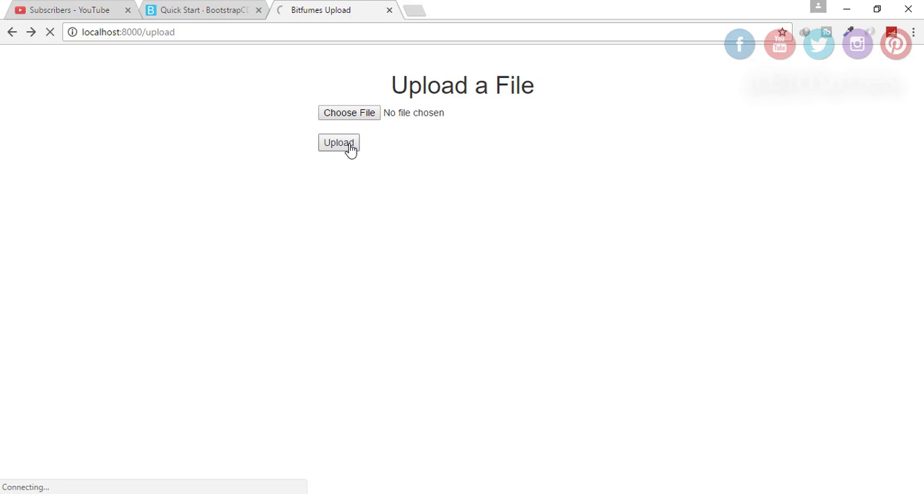
click(338, 143)
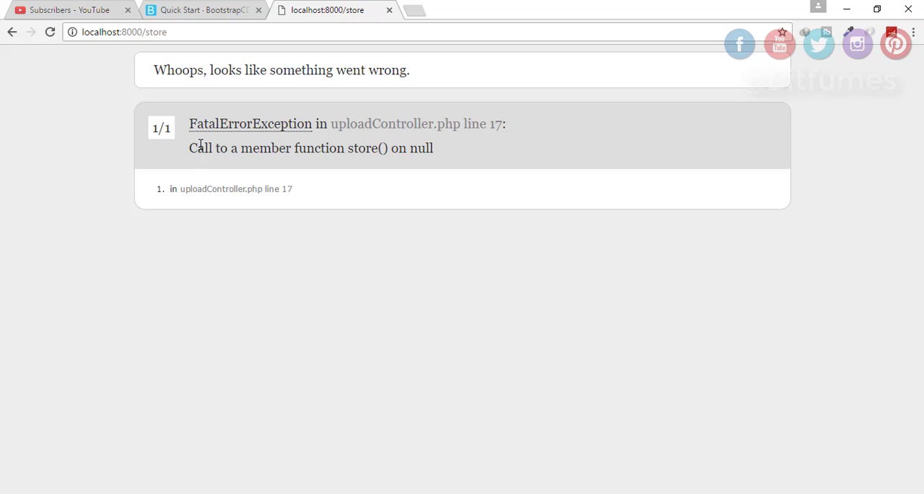
mouse_move(377, 179)
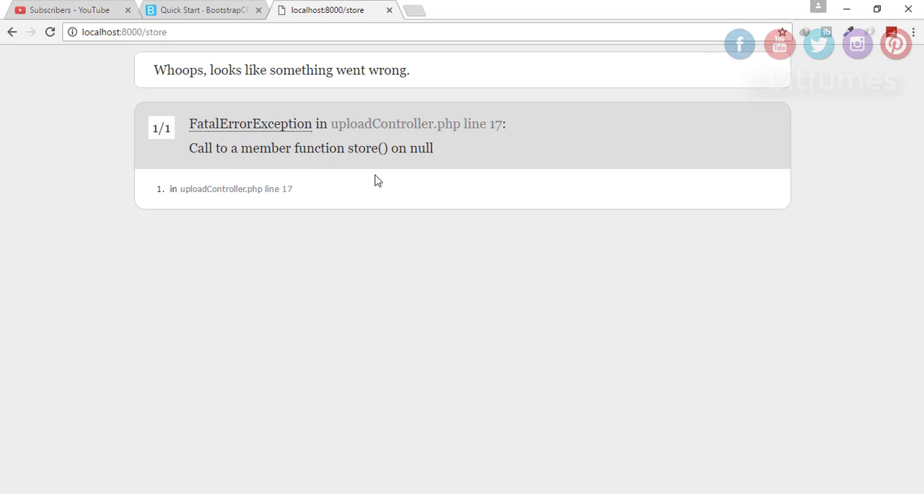
mouse_move(361, 294)
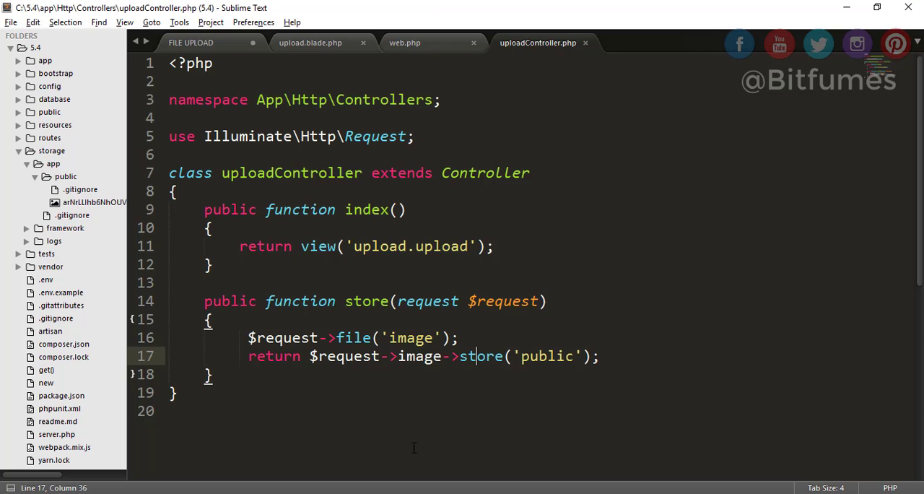
Wrap the file handling in an if ($request->hasFile('image')) check
click(491, 337)
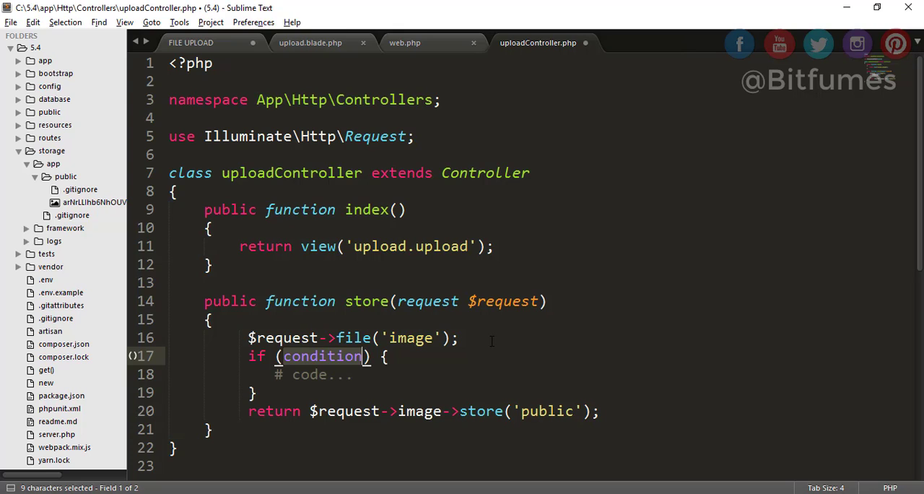
text($request-)
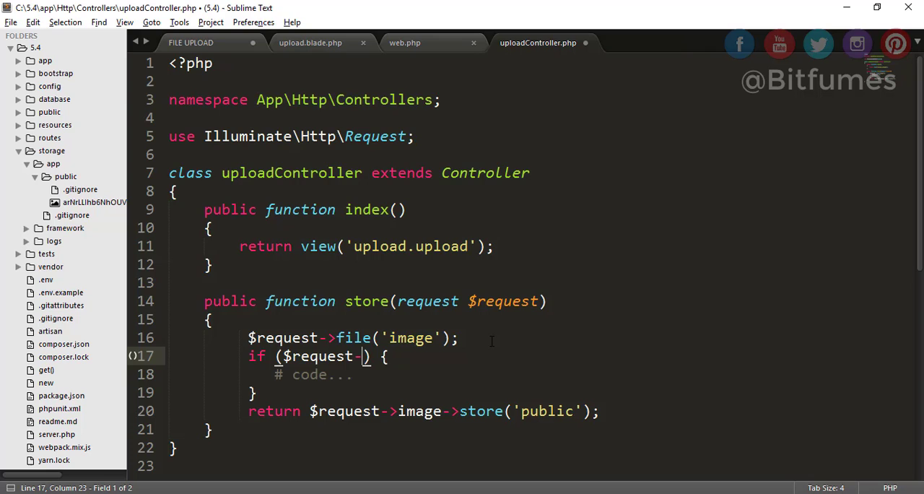
text(>hasFile('image)
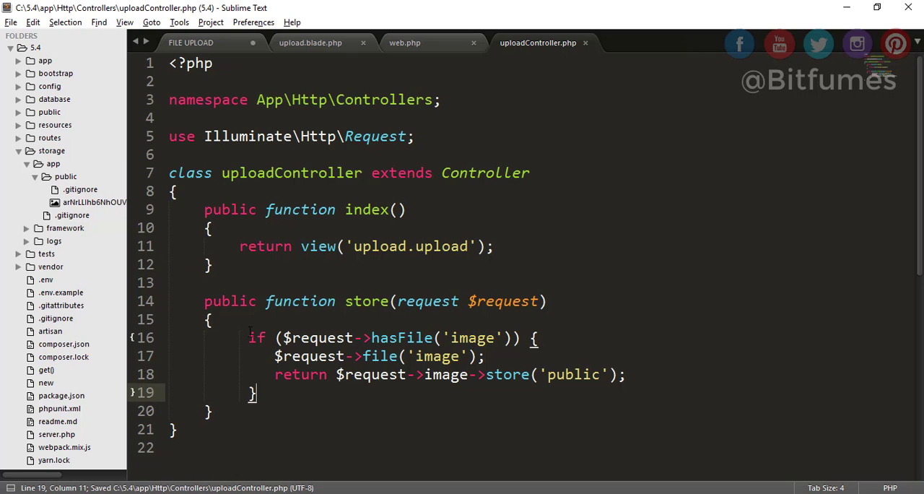
double_click(318, 338)
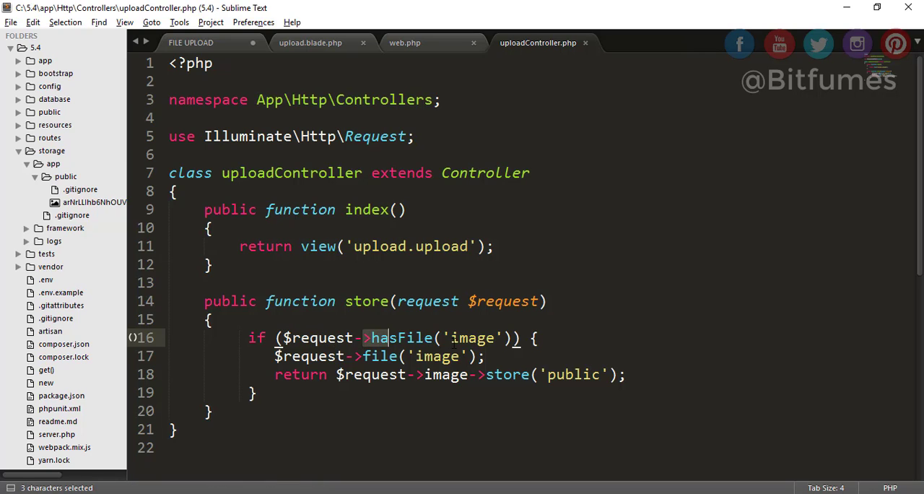
Add an else{ branch with a return after the hasFile check
click(511, 346)
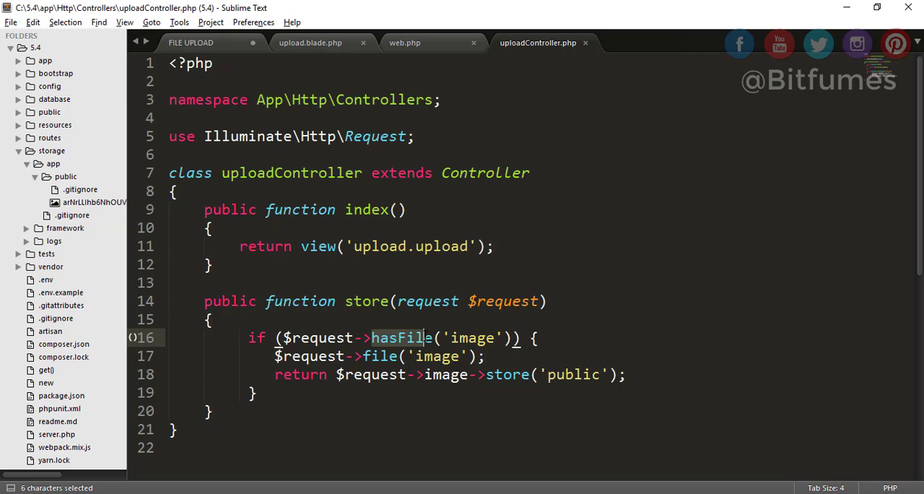
click(435, 338)
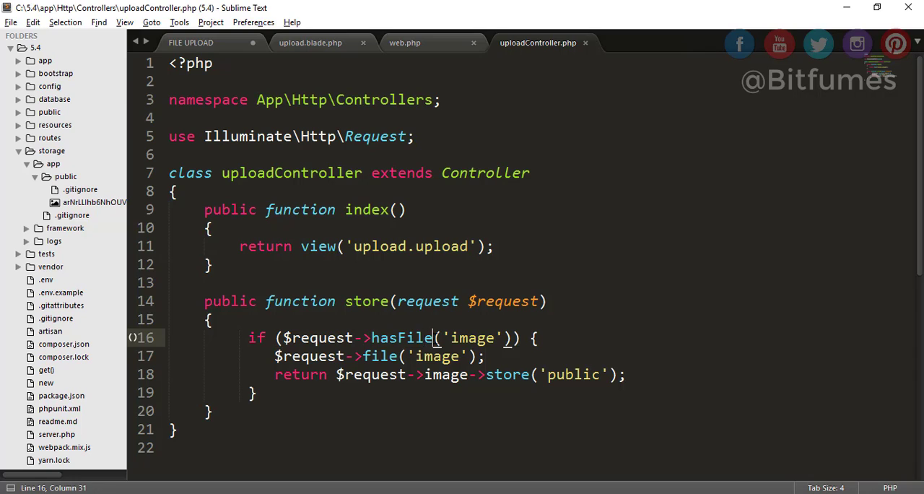
double_click(400, 338)
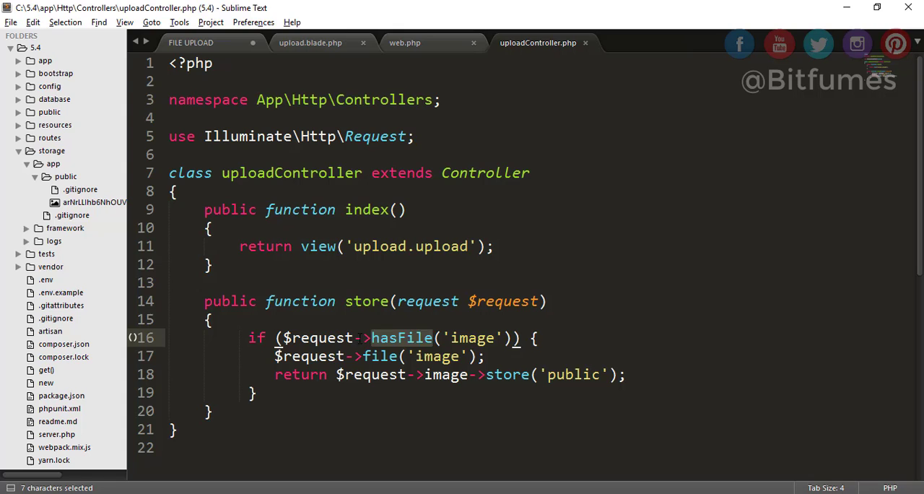
text(e)
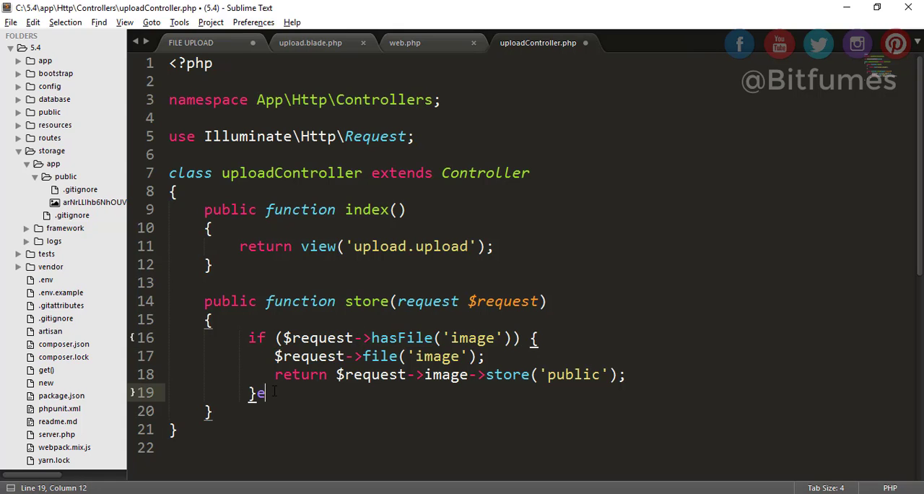
text(lse{)
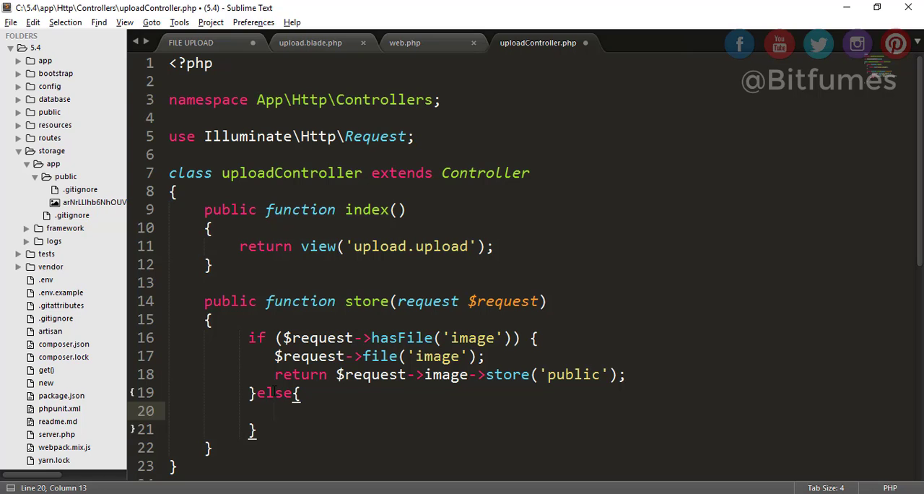
text(return)
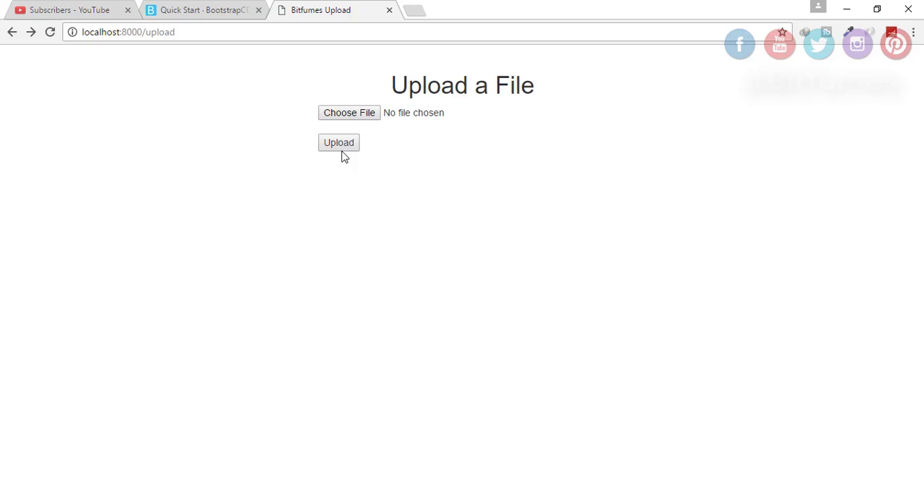
Choose 123.JPG on the upload page and view the newly stored jpeg in storage/app/public
click(349, 112)
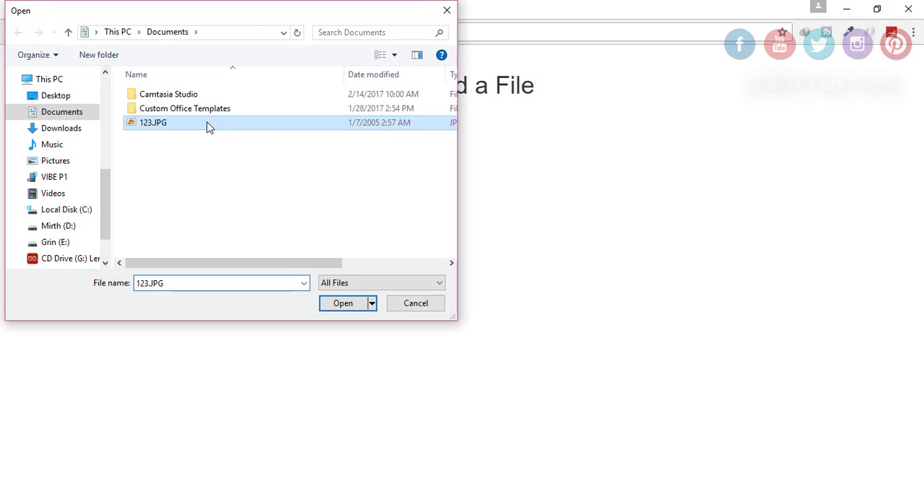
click(342, 304)
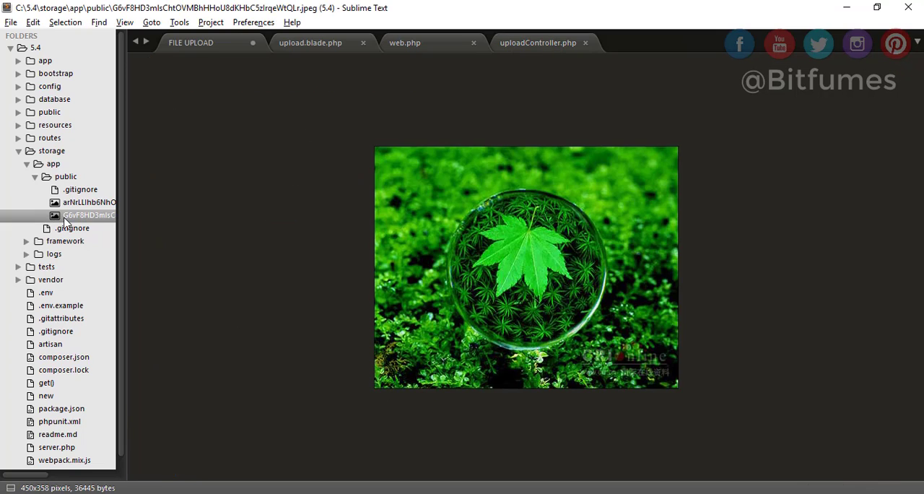
click(537, 43)
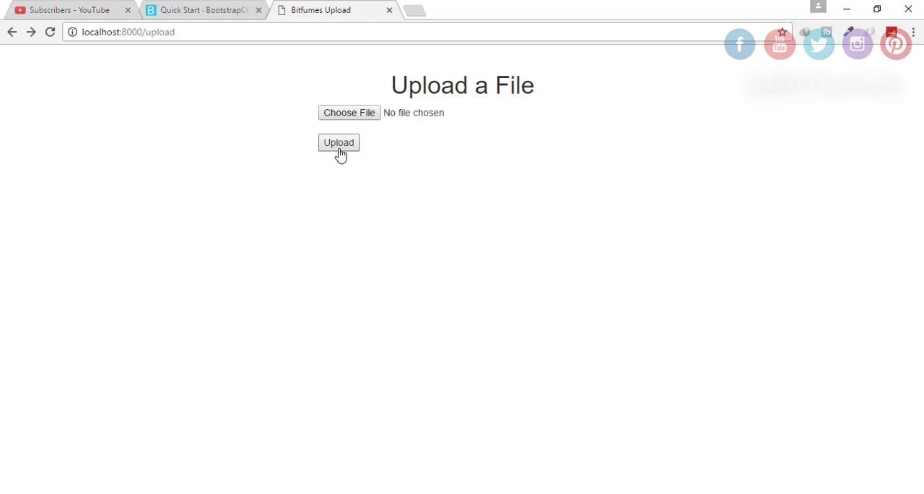
Submit the form with no file and get the 'No file selected' response
click(338, 143)
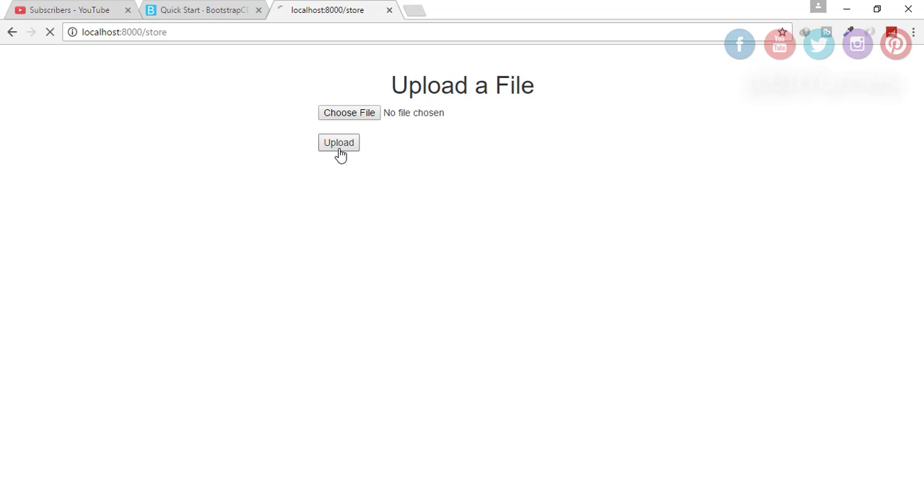
click(338, 143)
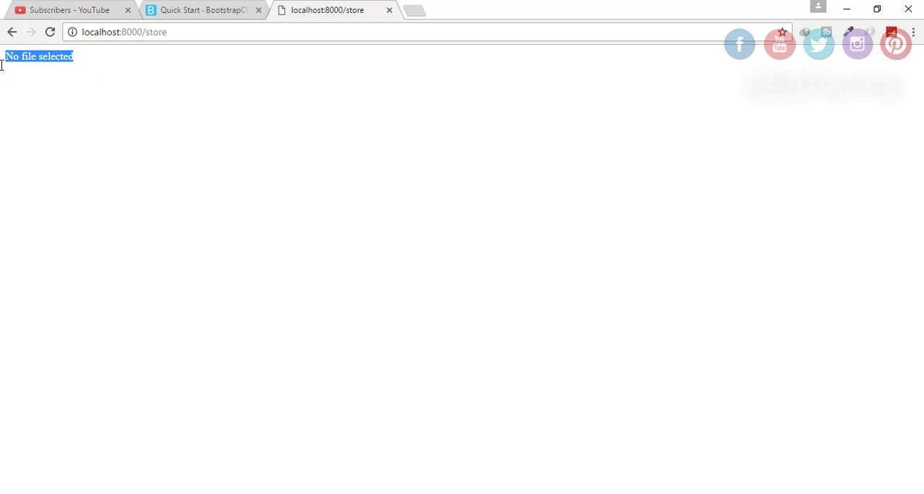
mouse_move(215, 197)
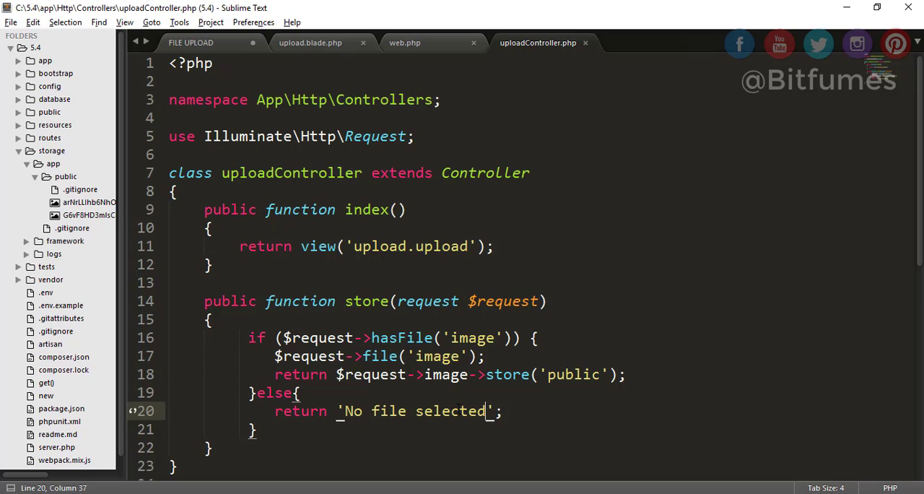
mouse_move(679, 350)
text(// )
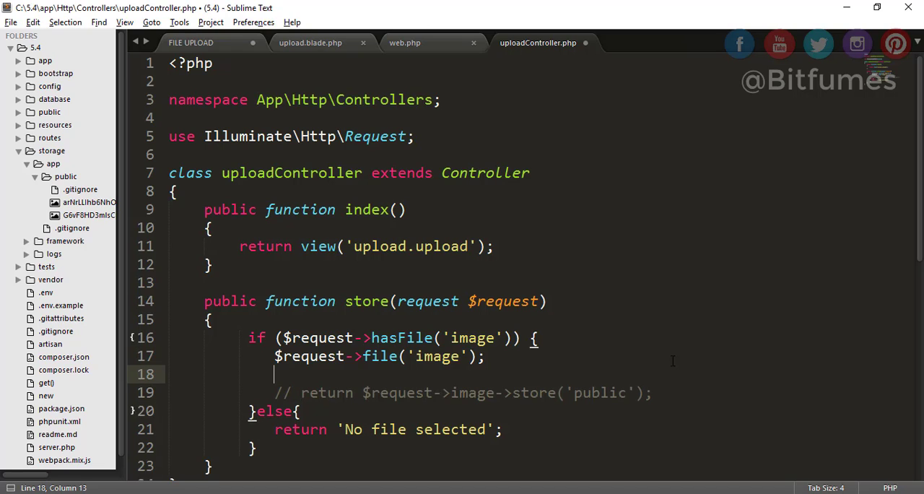
Add a $request->image->path() line below the commented-out store line
text($request->)
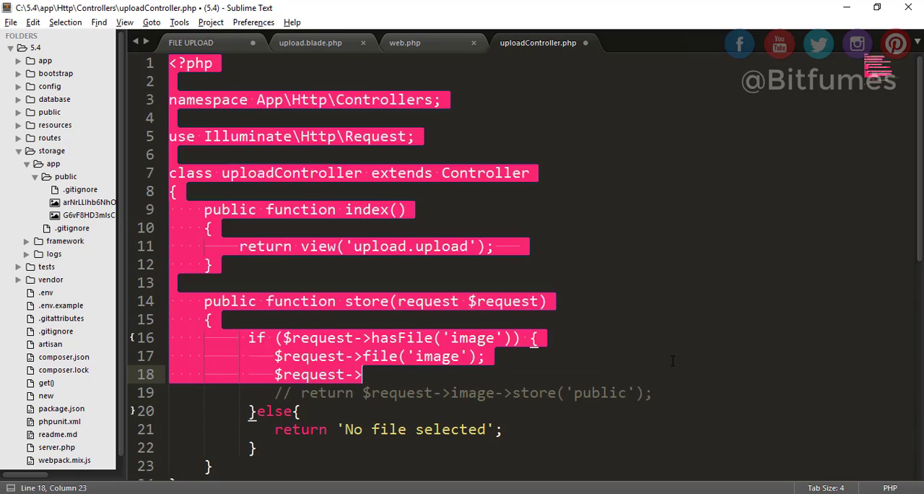
text(image-)
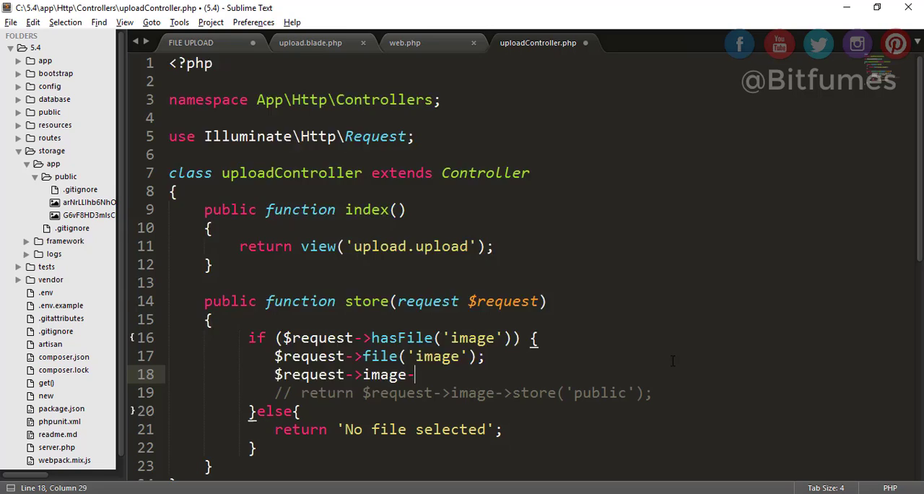
text(>path())
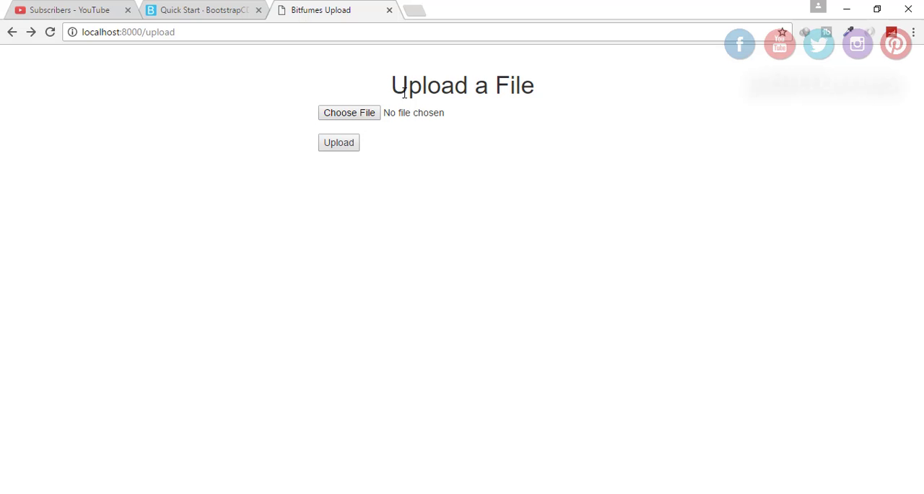
Submit 123.JPG through the form and make the store method return the uploaded image's path()
click(349, 112)
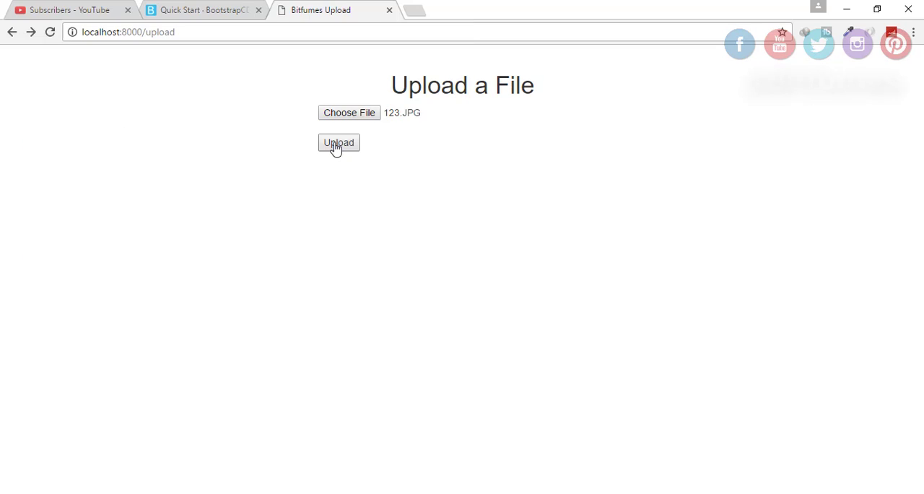
click(338, 143)
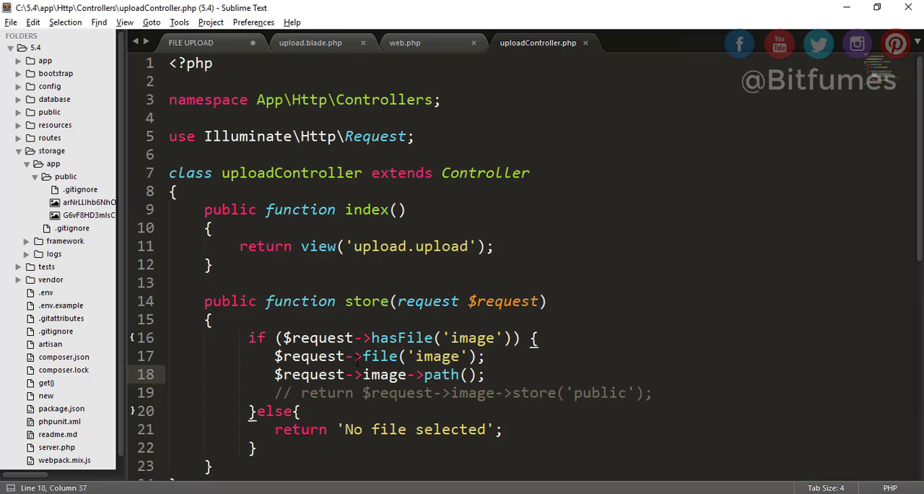
text(return)
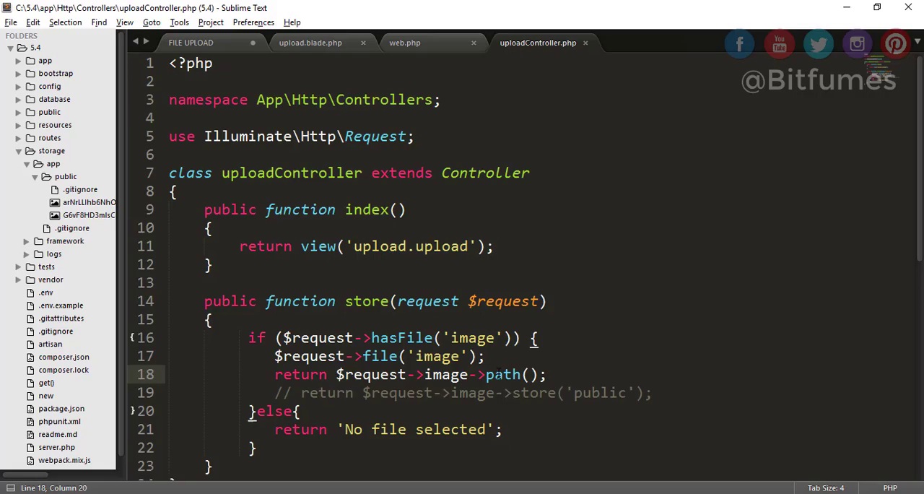
double_click(504, 375)
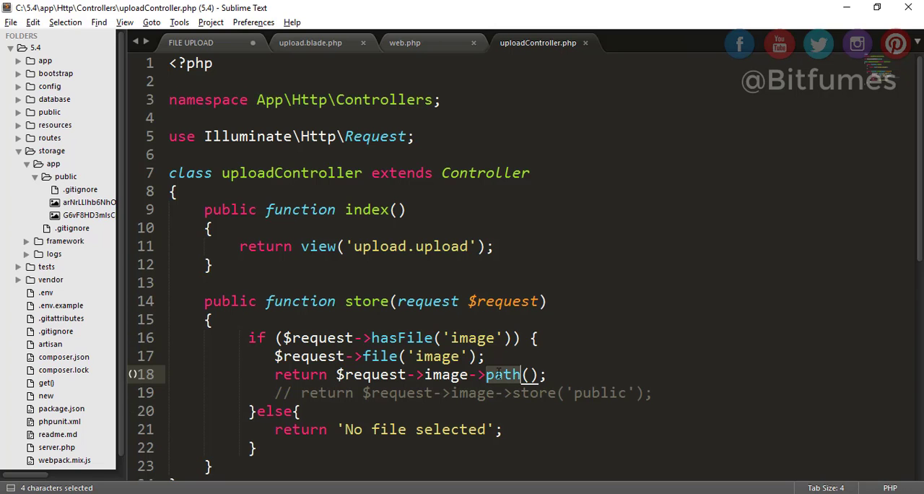
Return the file's extension, dismiss the resubmission warning and go back to the upload form
text(exte)
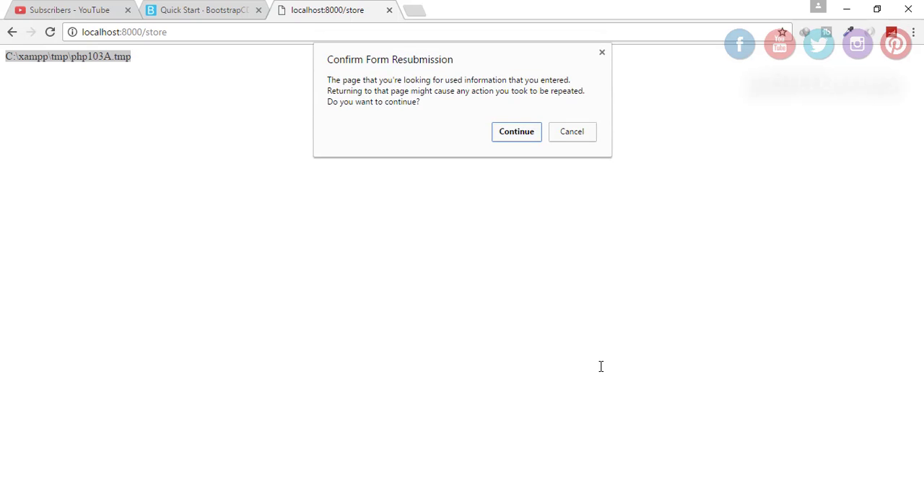
click(517, 132)
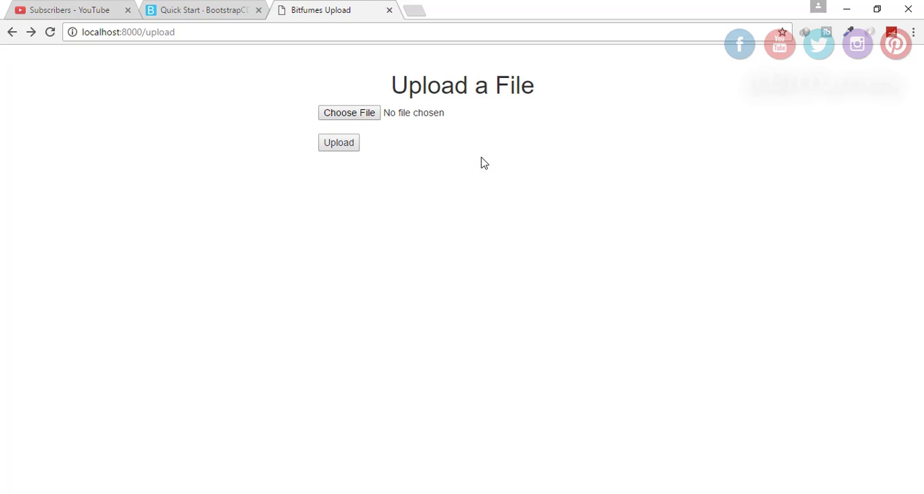
mouse_move(320, 463)
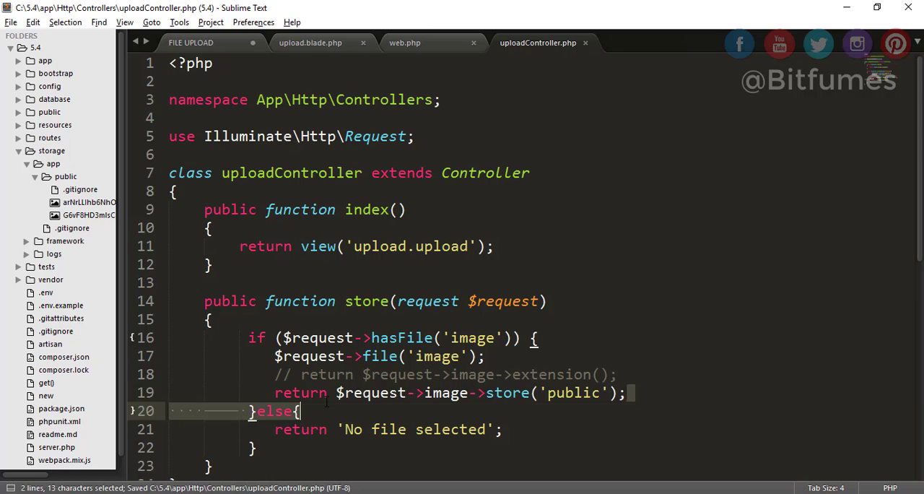
Rewrite line 19's return as Storage::putFile('public', ...) using autocomplete
click(277, 393)
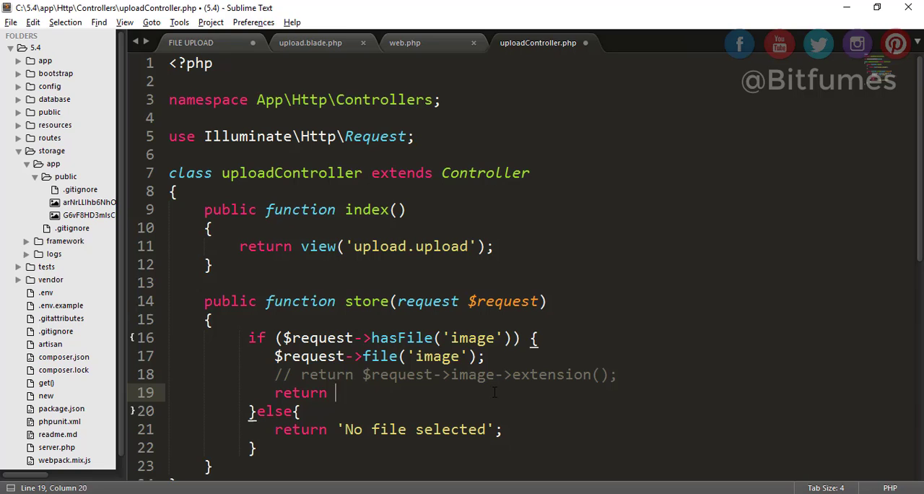
text(Storage::p)
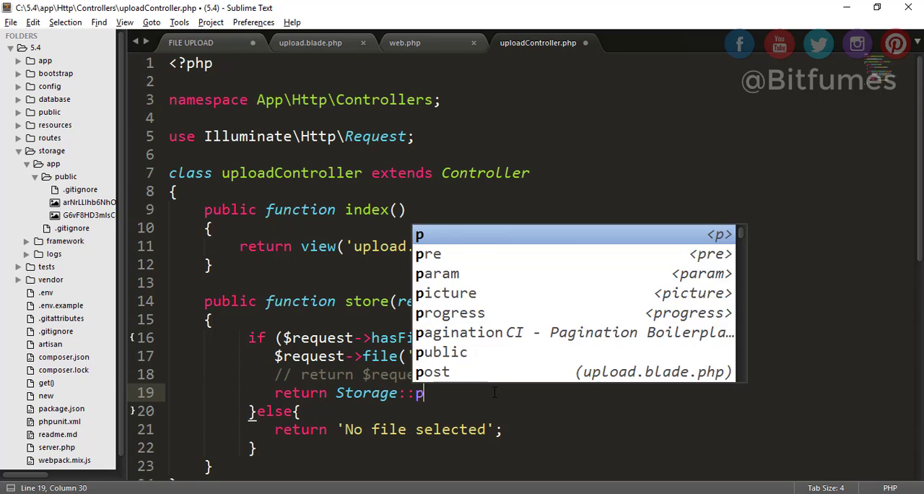
text(utFile)
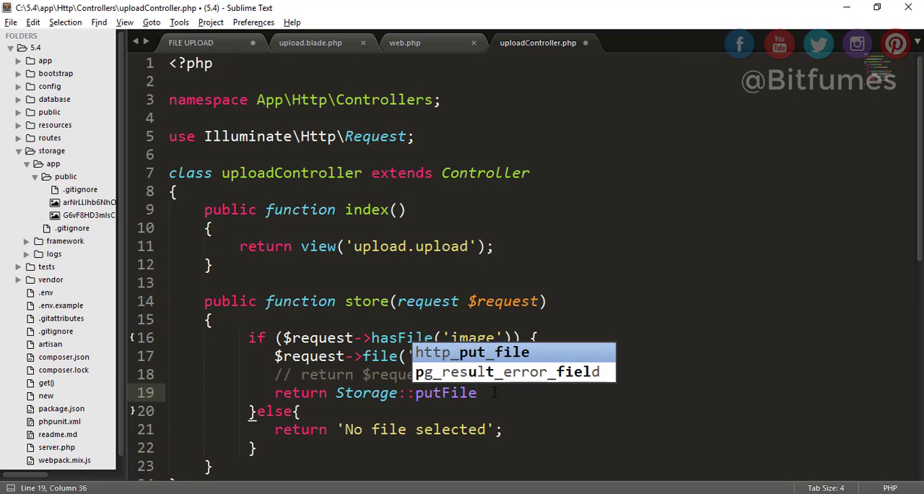
text(()
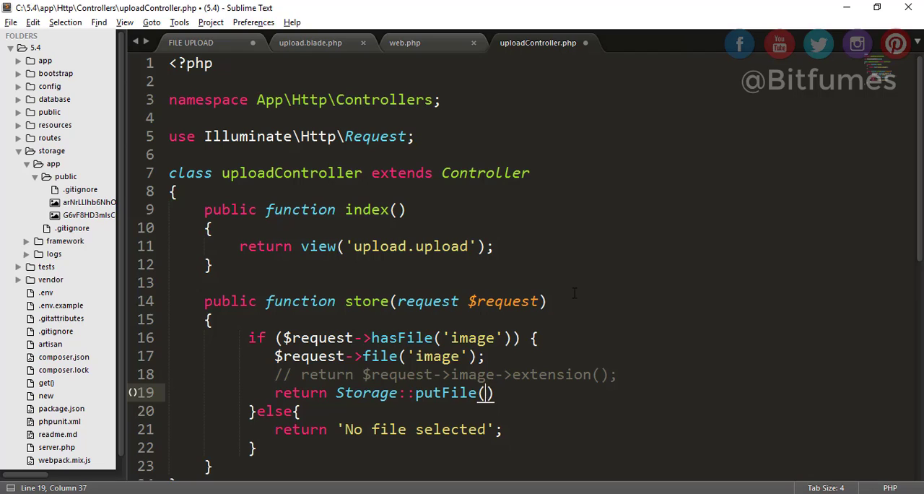
text(,)
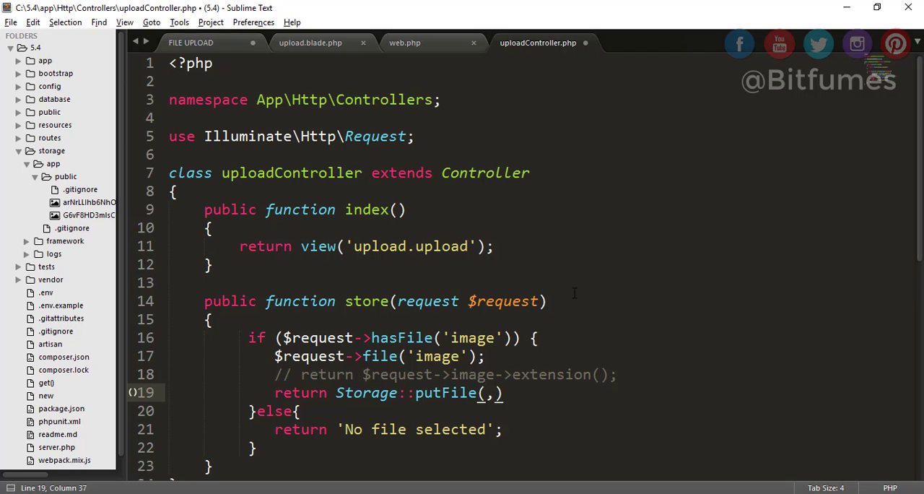
text(')
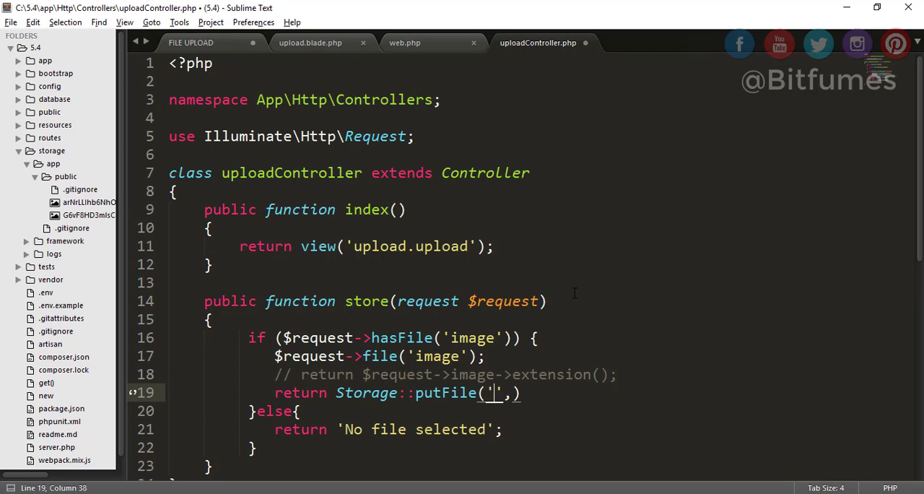
text(public)
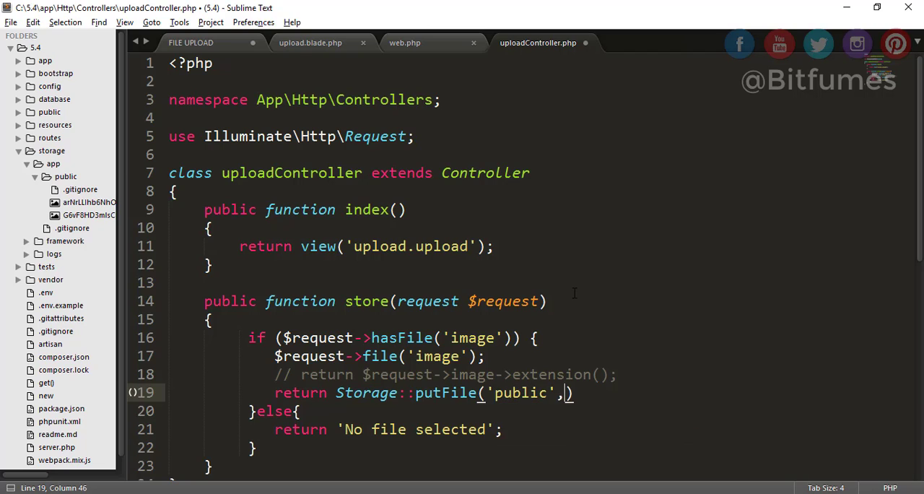
Complete the call with the second argument $request->file('image')
key(ctrl+s)
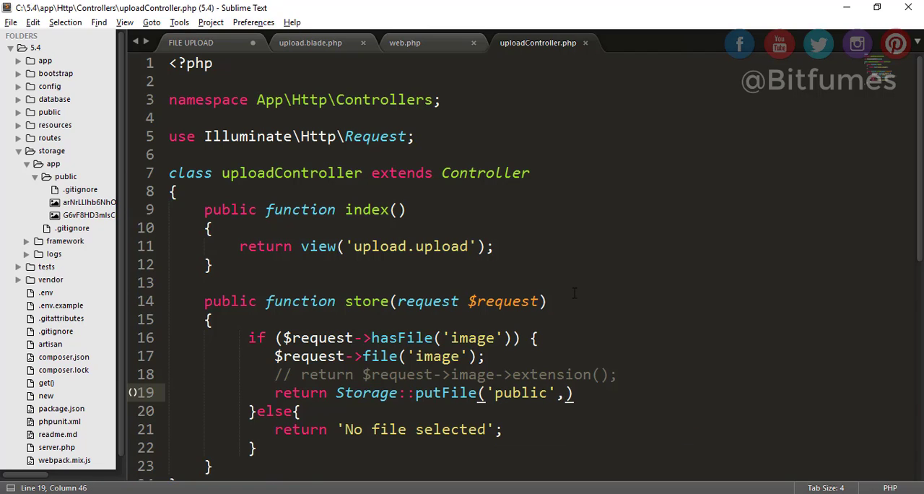
text($request-)
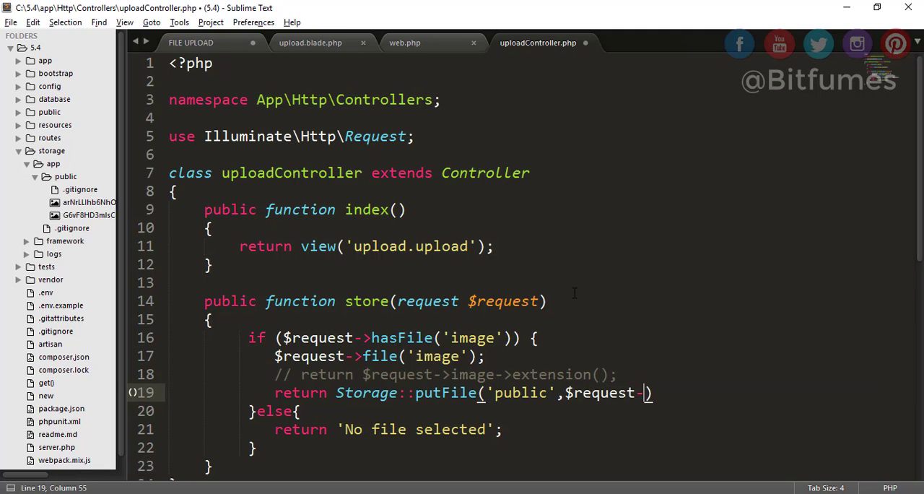
text(file)
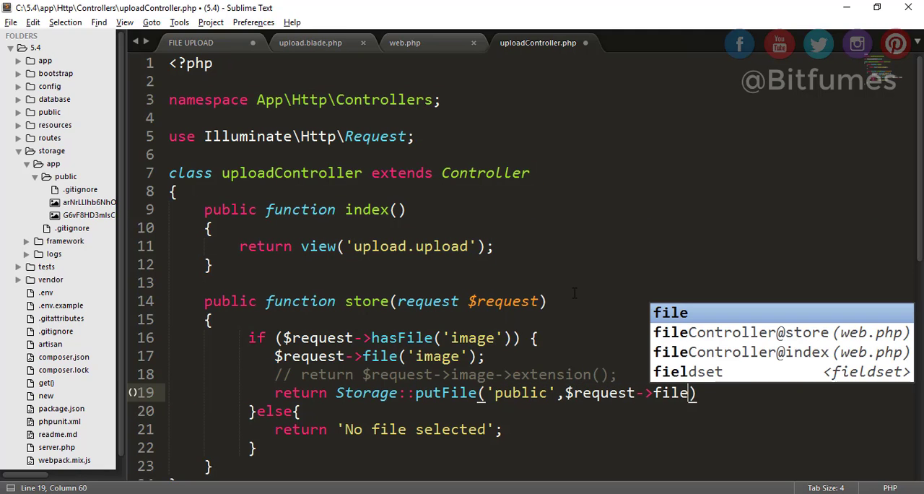
text(('im')
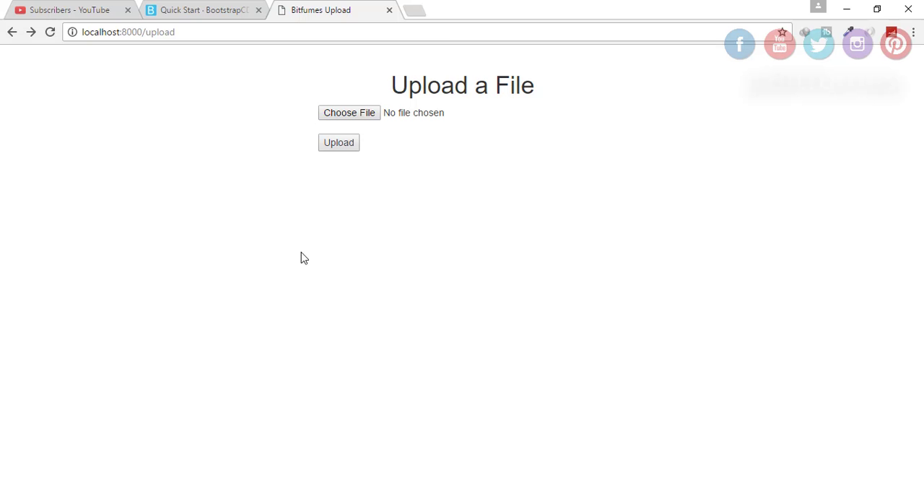
Upload 123.JPG and hit the 'Class App\Http\Controllers\Storage not found' error
click(350, 113)
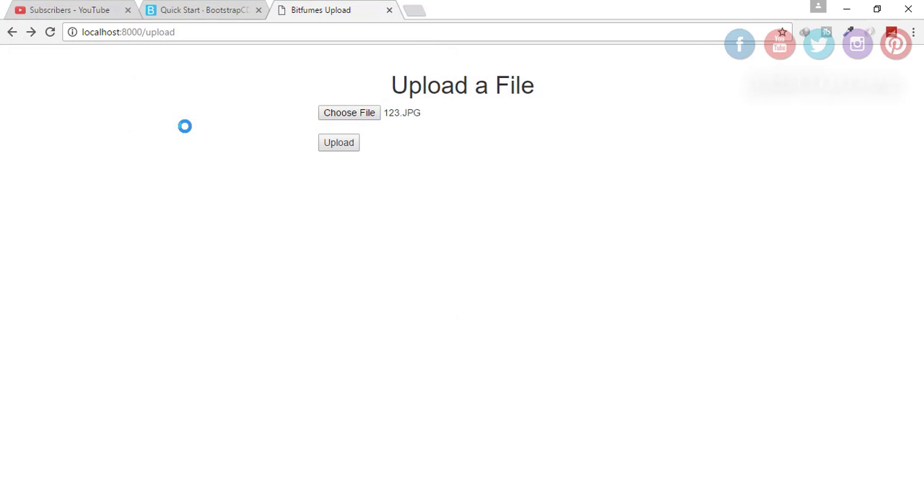
click(338, 143)
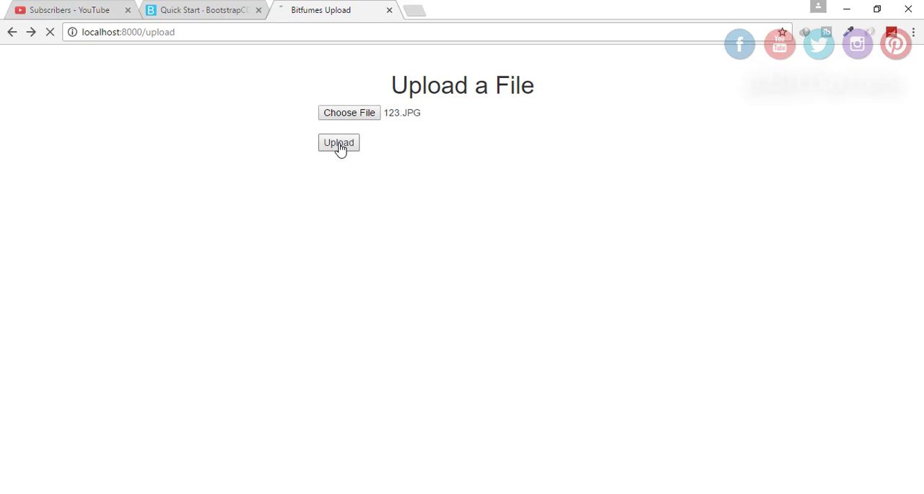
click(338, 143)
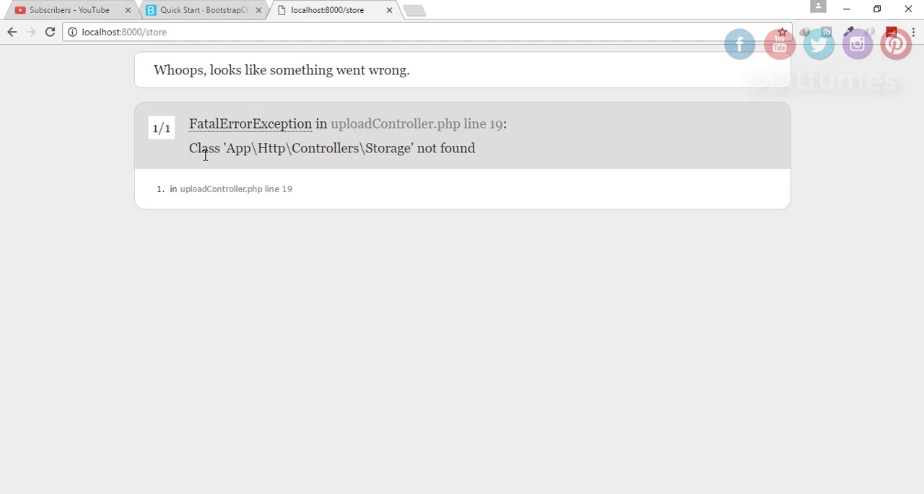
drag(205, 149, 358, 148)
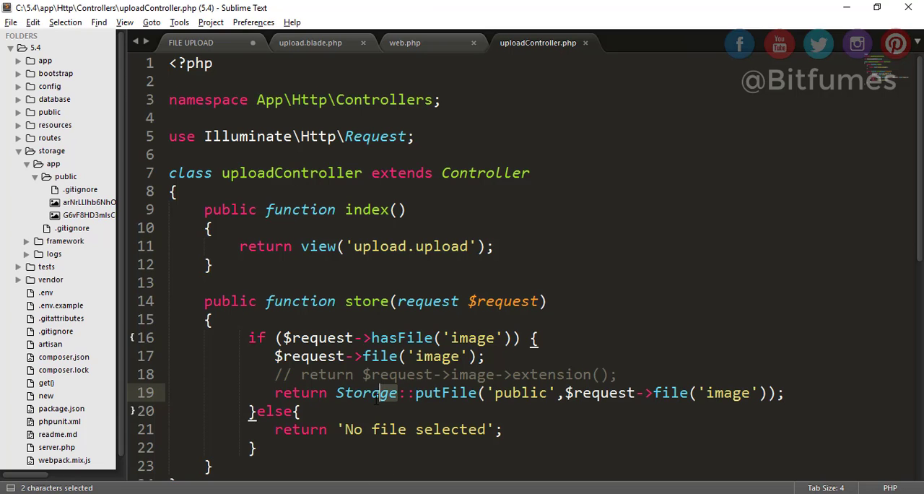
Add 'use Illuminate\Support\Facades\Storage;' below the Request import in the controller
double_click(367, 393)
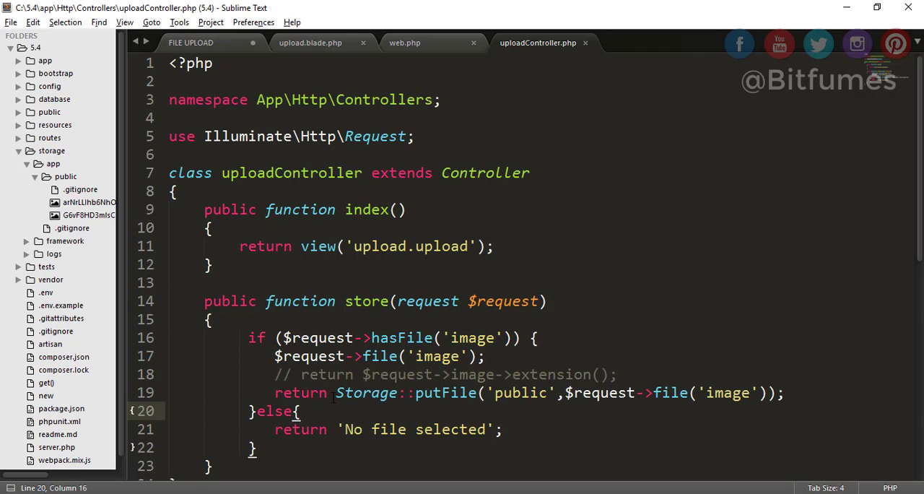
click(335, 393)
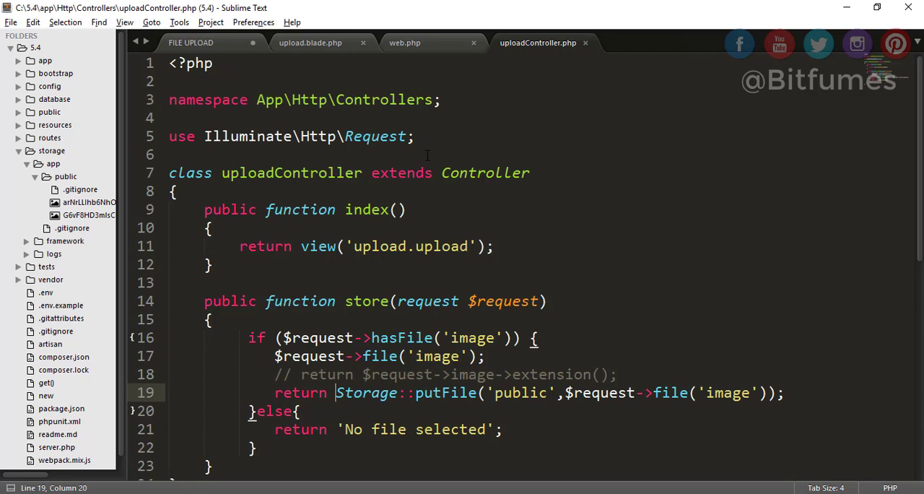
text(use)
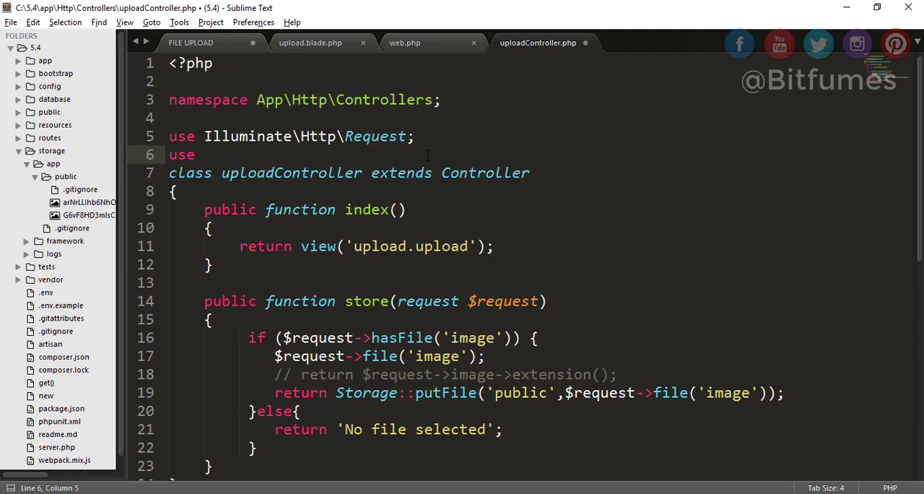
text(Illuminate\)
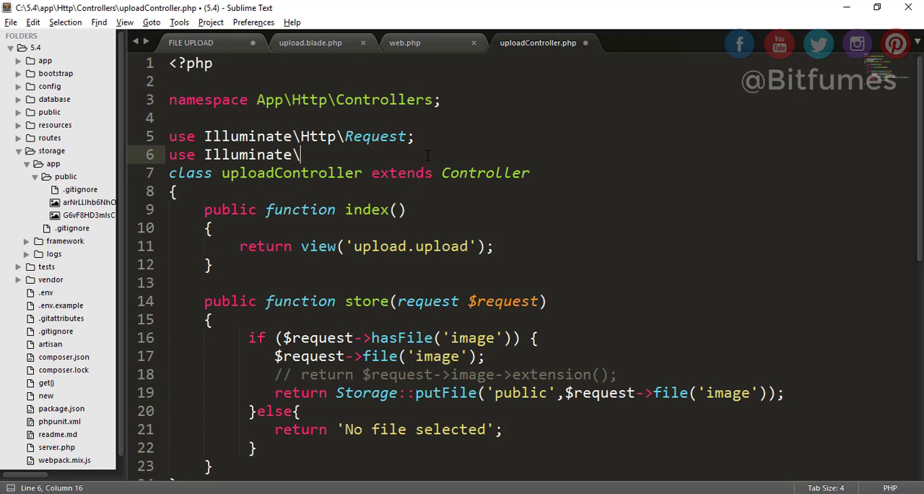
text(Support\Facades\St)
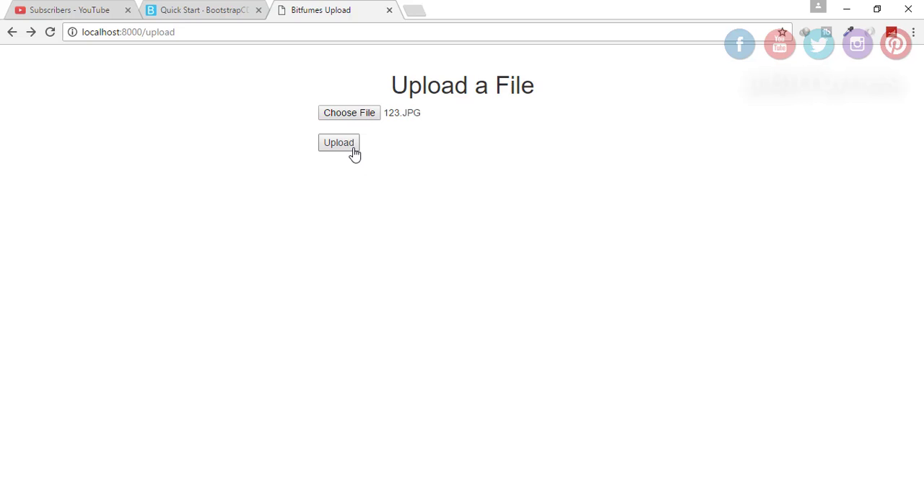
Upload 123.JPG again and view the newly stored image from storage/app/public
click(338, 143)
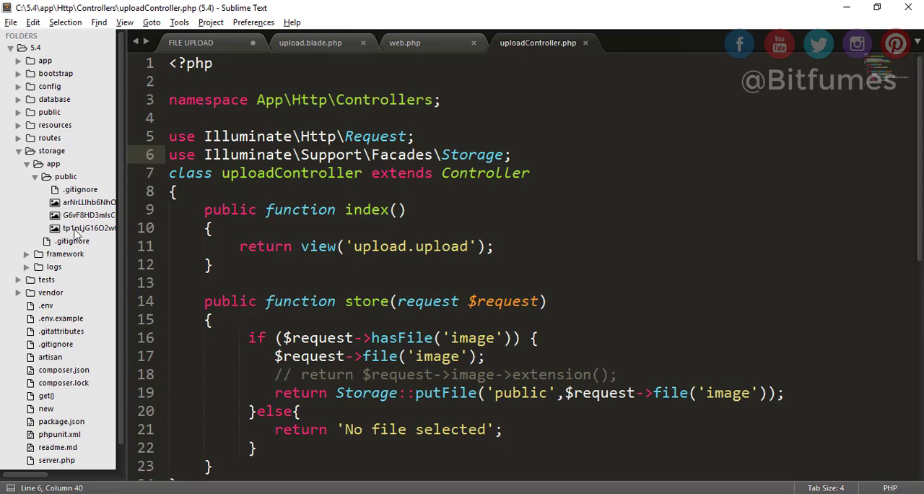
double_click(89, 228)
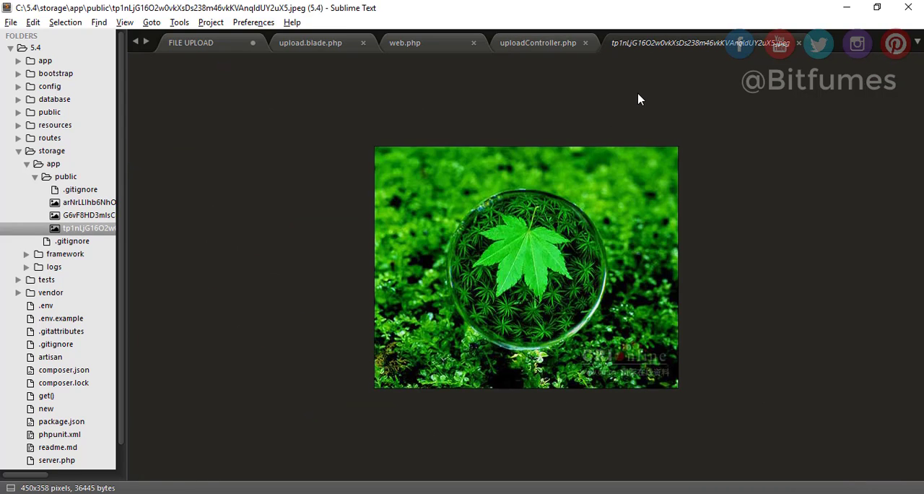